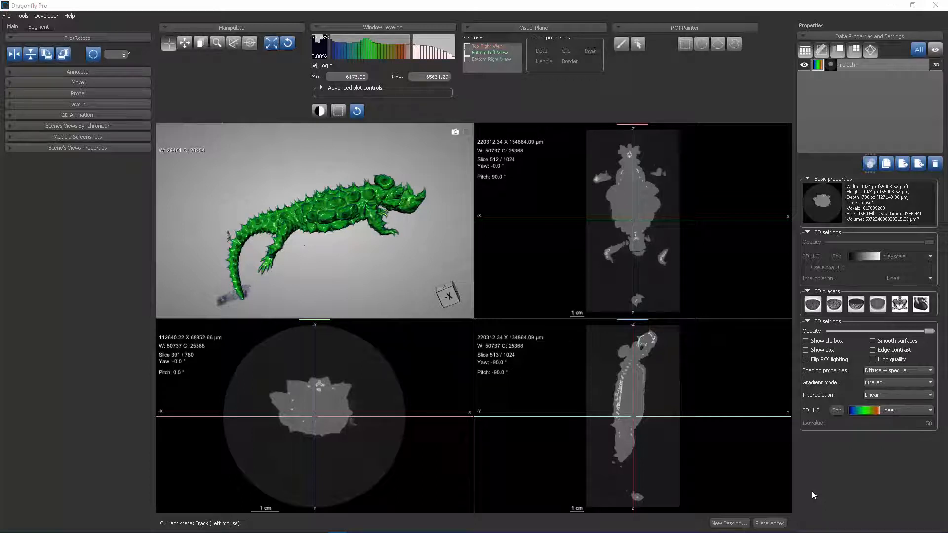
pyautogui.moveTo(814, 486)
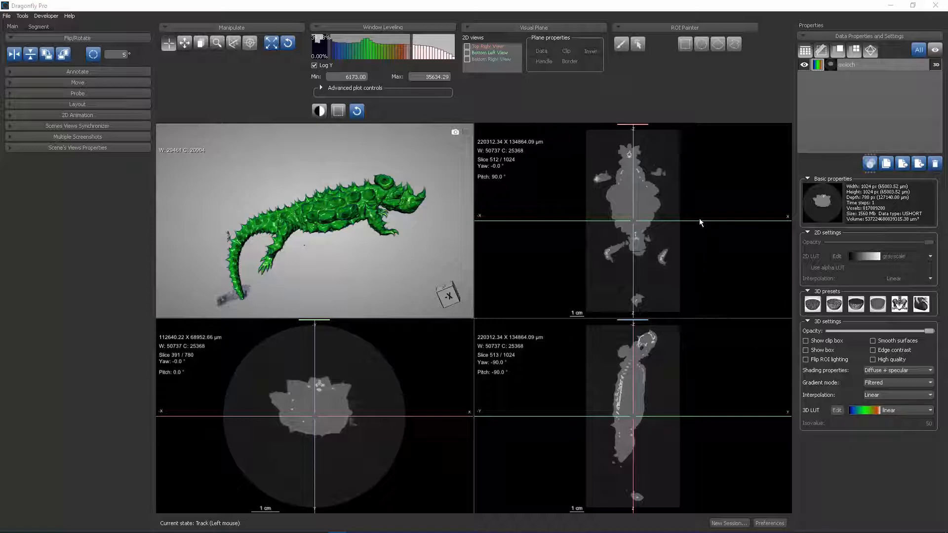
pyautogui.moveTo(889, 122)
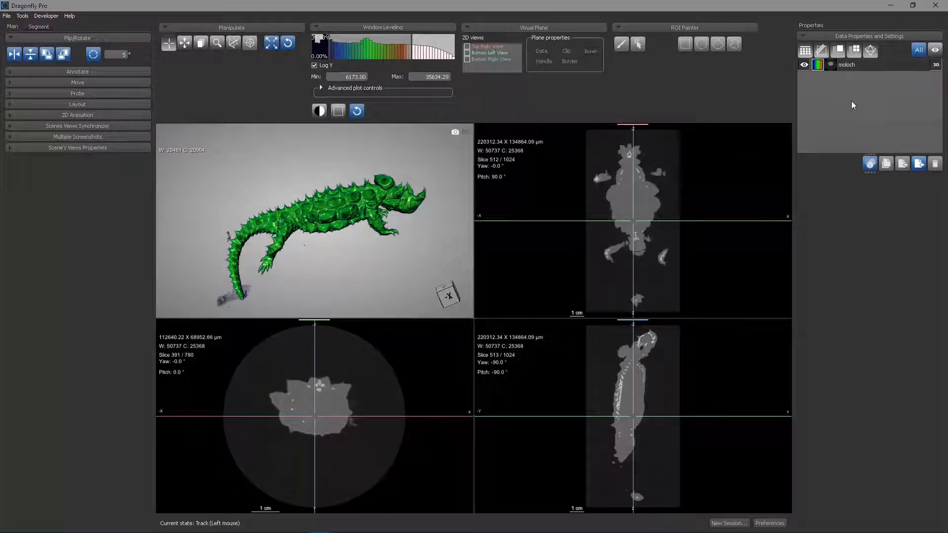
# Select the moloch dataset and enable its 3D clip box
pyautogui.click(846, 65)
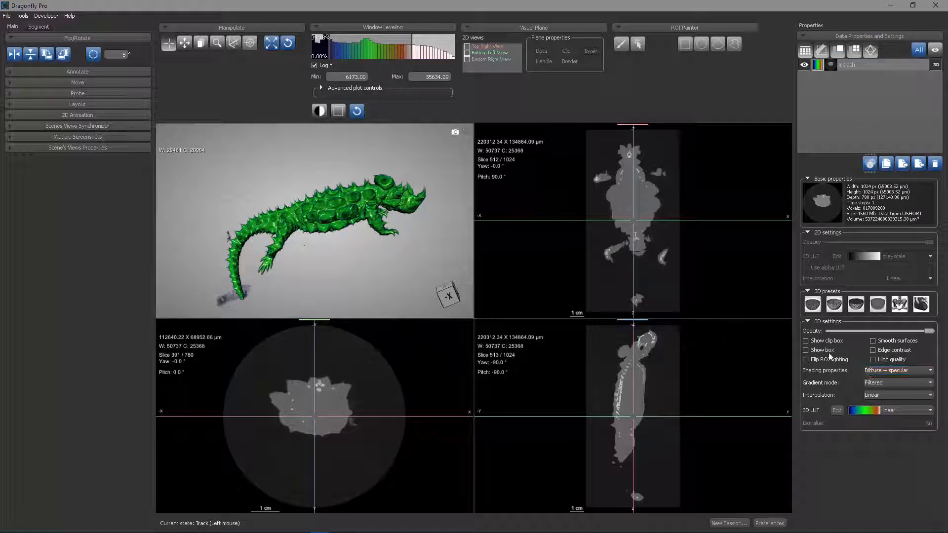
pyautogui.click(806, 340)
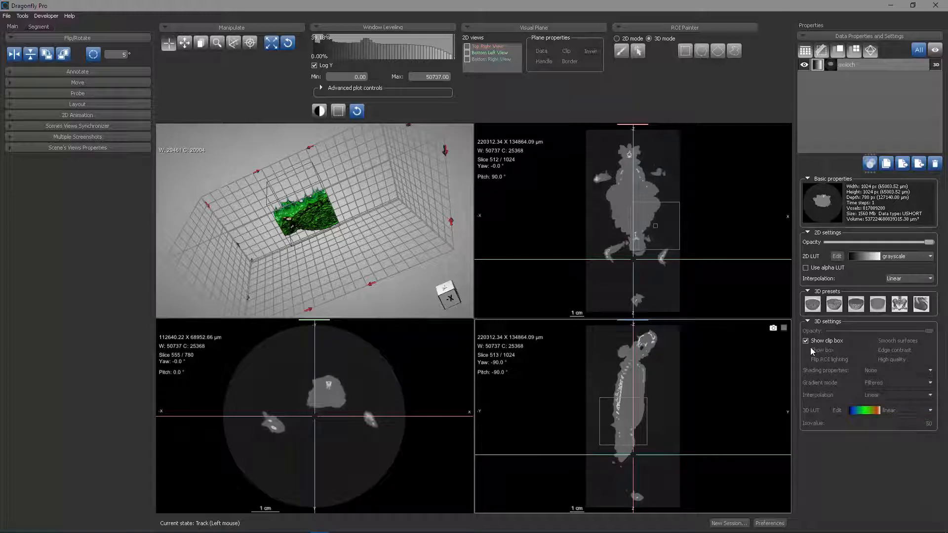
# Toggle Show clip box off and back on to reset the box around the lizard
pyautogui.click(807, 341)
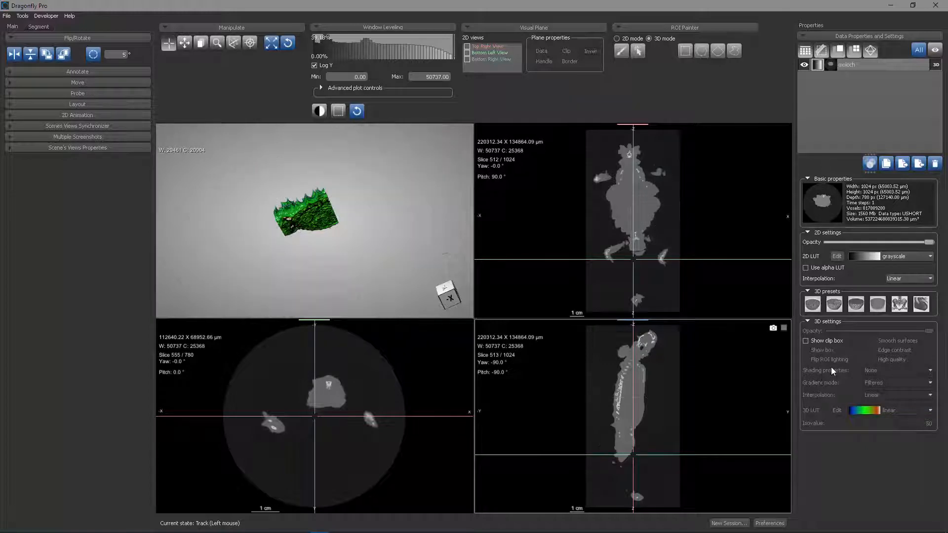
pyautogui.click(806, 341)
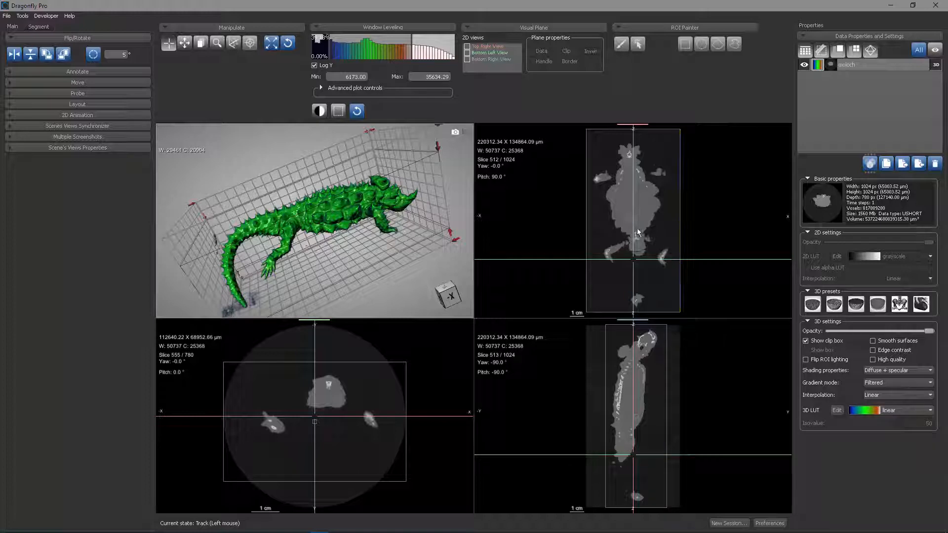
pyautogui.moveTo(651, 240)
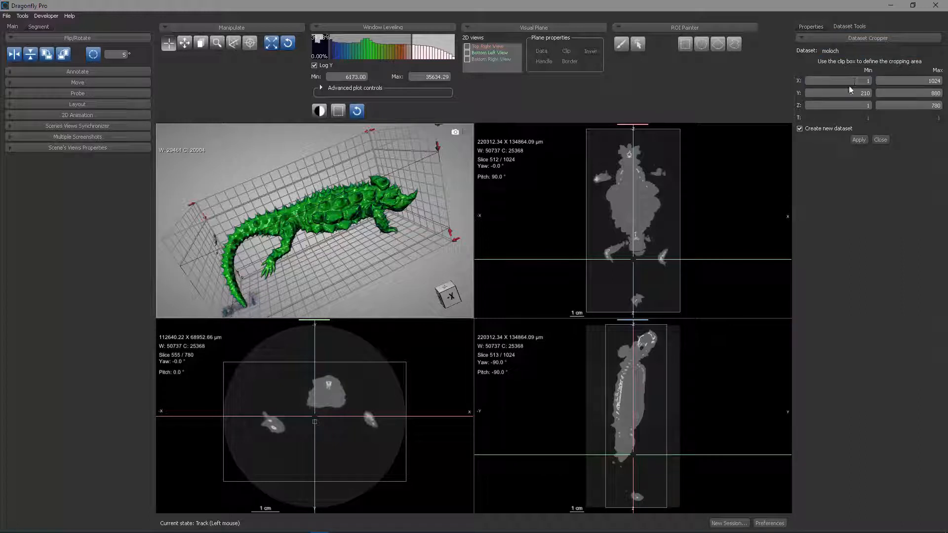
# In Dataset Cropper, untick Create new dataset and apply the crop to the original moloch
pyautogui.click(838, 80)
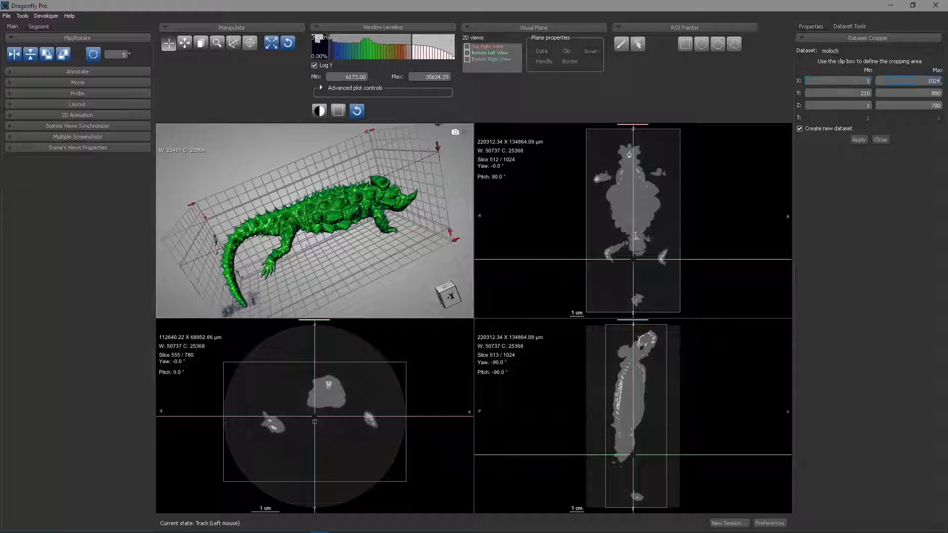
pyautogui.click(838, 93)
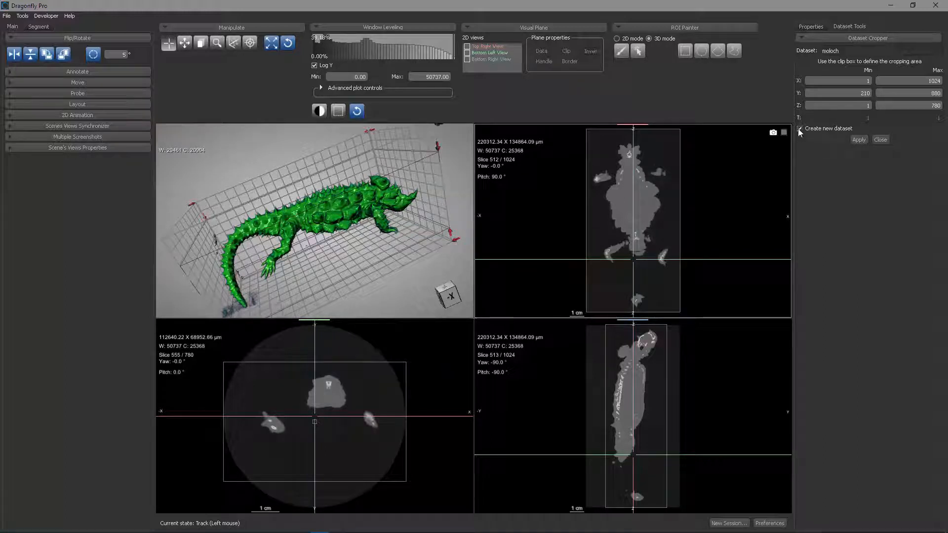
pyautogui.click(799, 128)
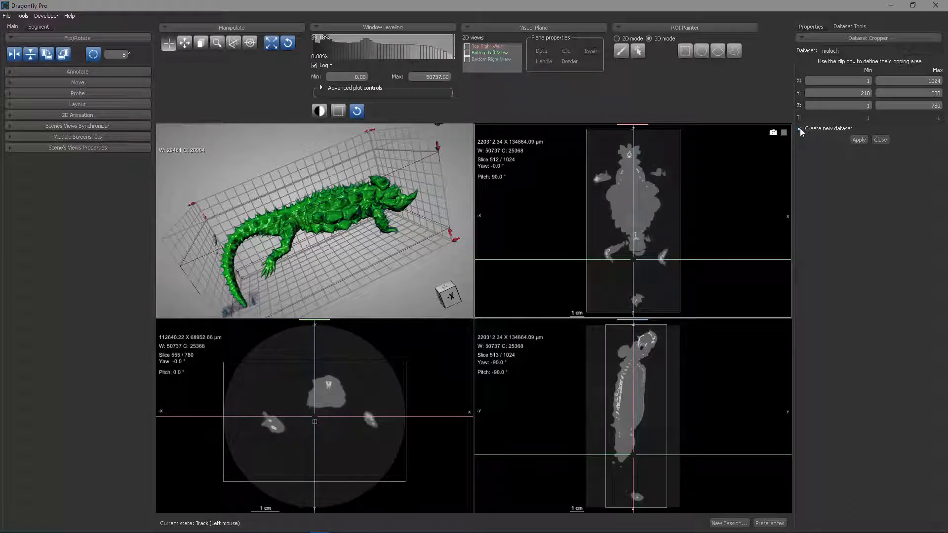
pyautogui.click(800, 129)
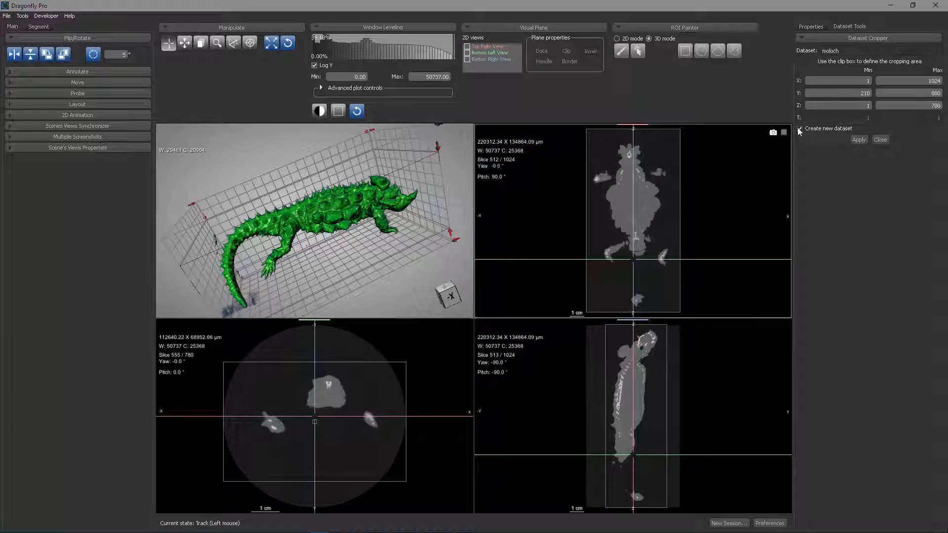
pyautogui.click(859, 140)
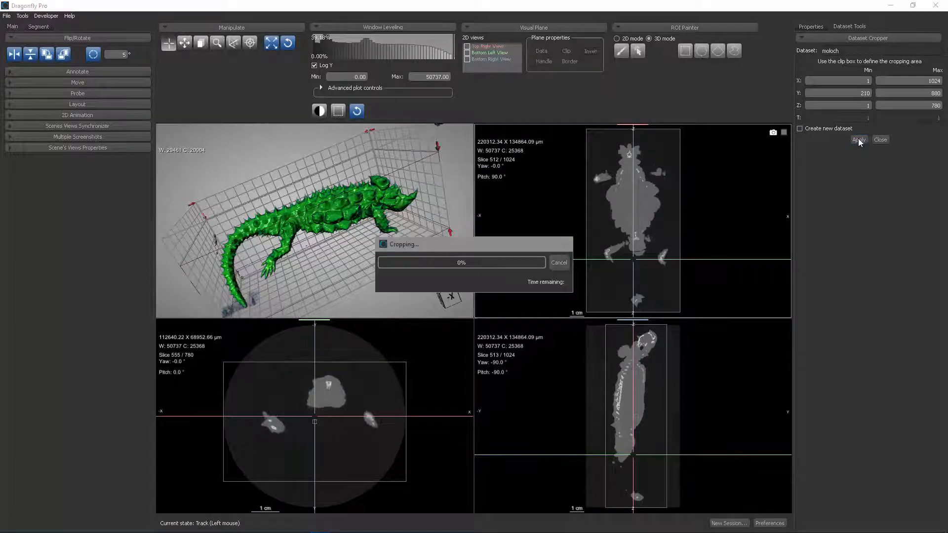
# Run the crop to produce moloch (Cropped), then orbit the 3D view to inspect it
pyautogui.click(859, 139)
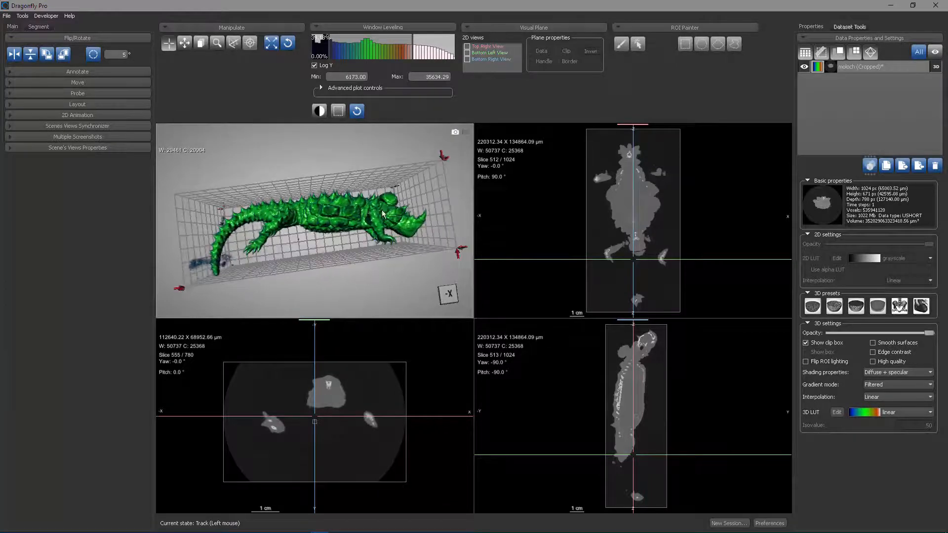
pyautogui.moveTo(384, 215); pyautogui.dragTo(217, 225)
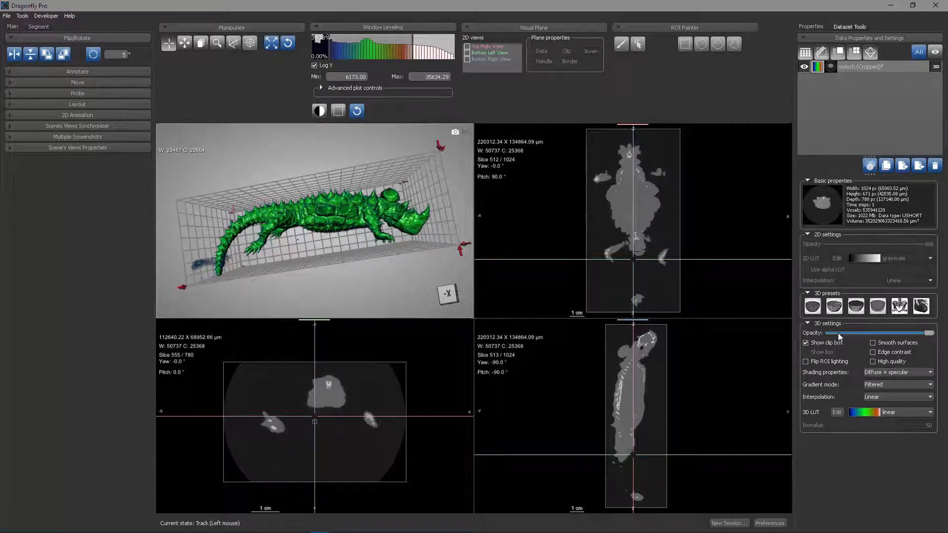
# Hide the clip box and tilt the slice planes into line with the spine
pyautogui.click(807, 343)
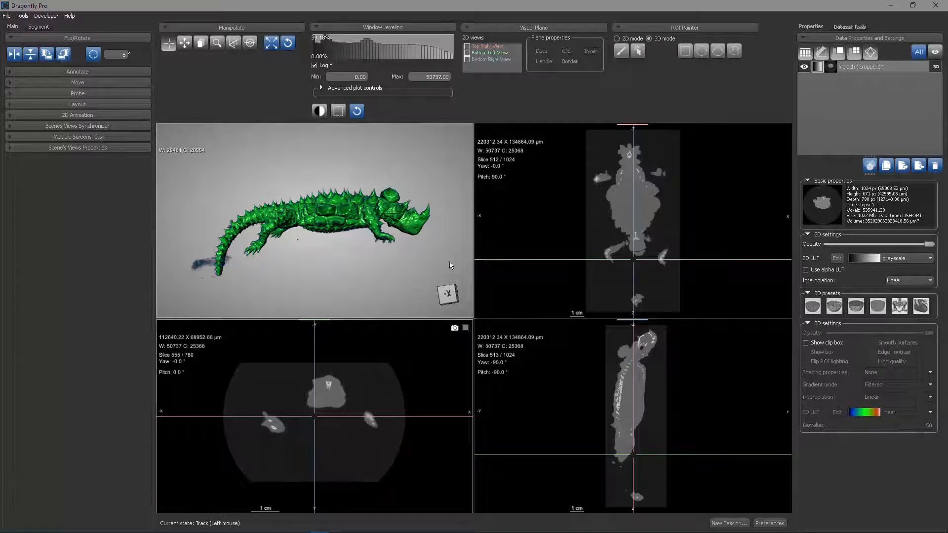
pyautogui.moveTo(325, 361)
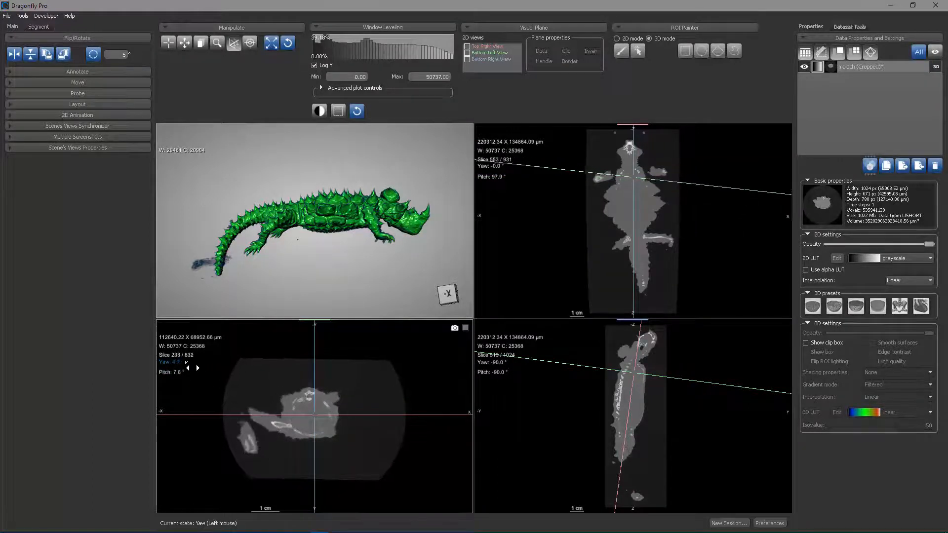
pyautogui.click(179, 367)
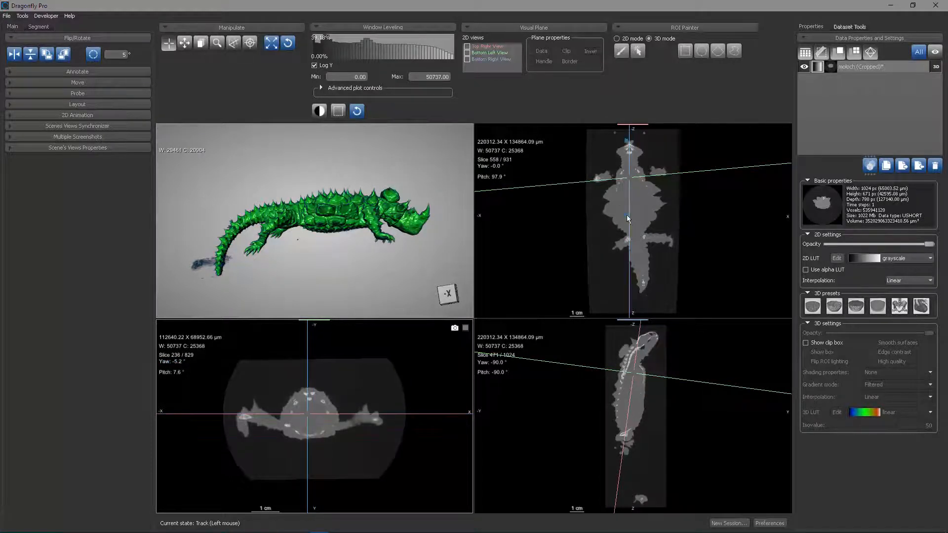
pyautogui.moveTo(629, 218); pyautogui.dragTo(641, 181)
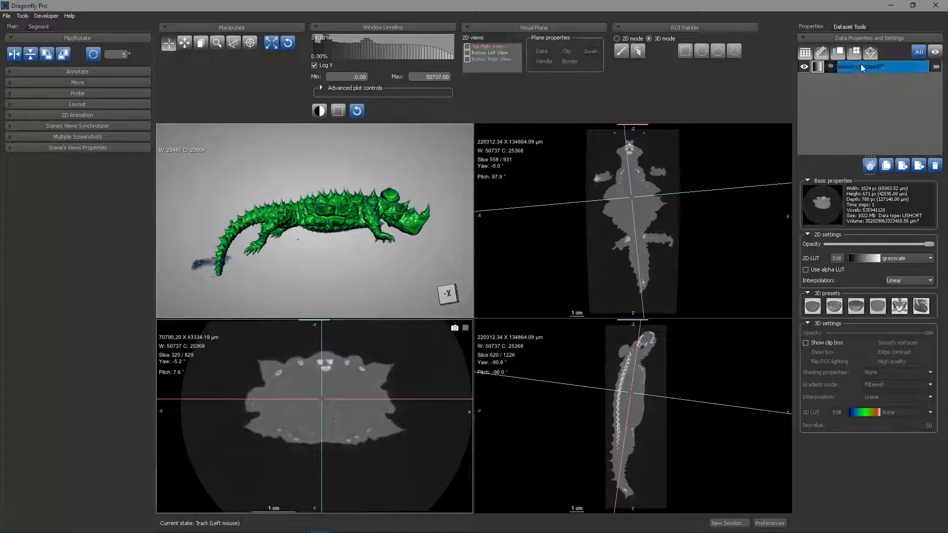
# Open the dataset operations menu for moloch (Cropped)
pyautogui.rightClick(883, 67)
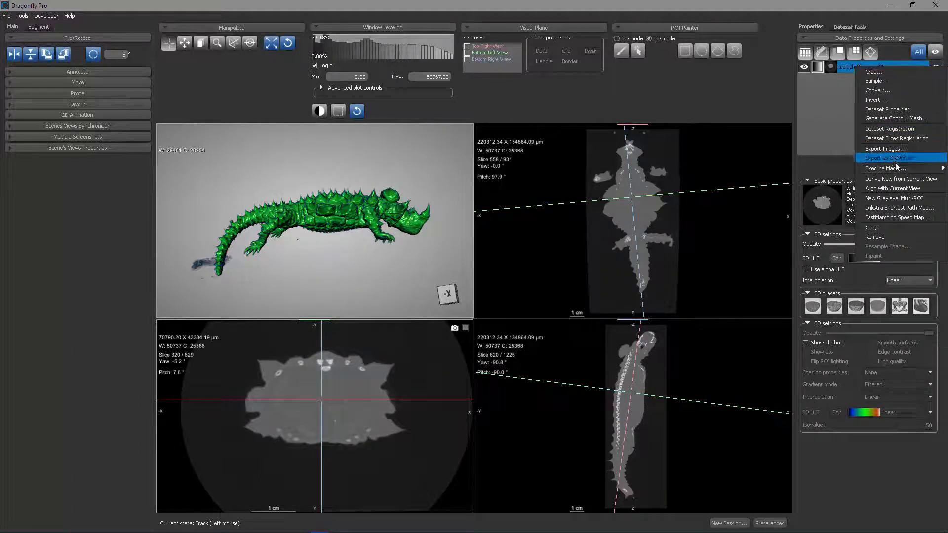
pyautogui.moveTo(900, 179)
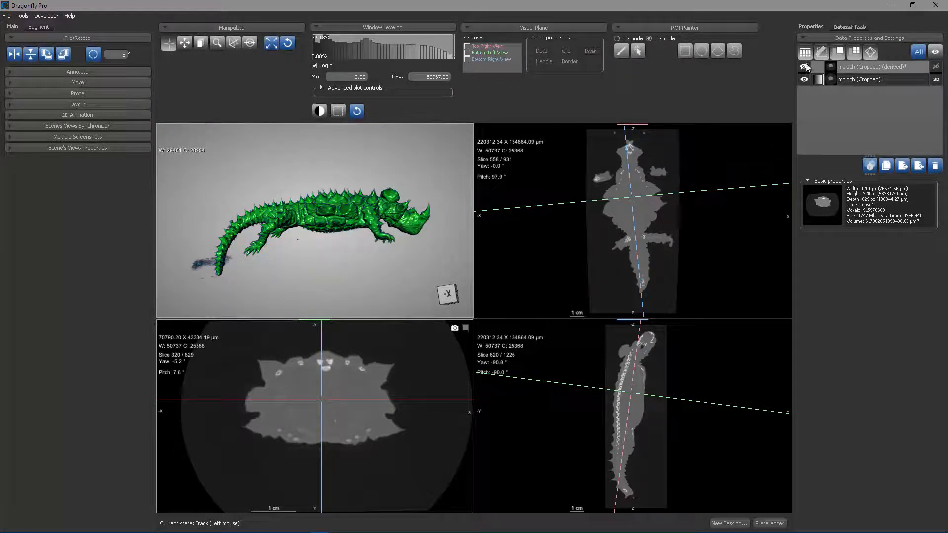
# Show the derived channel in 3D, hide moloch (Cropped), and enable Show clip box
pyautogui.click(864, 67)
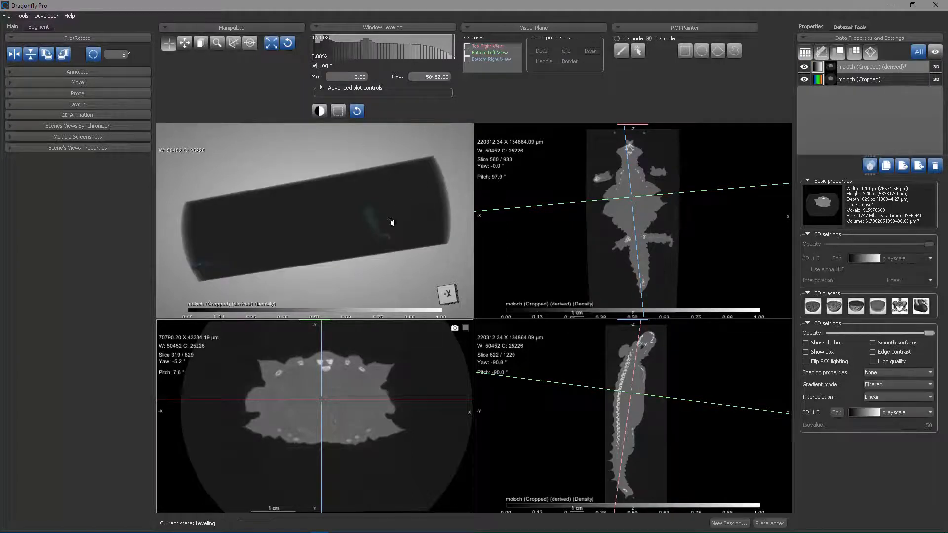
pyautogui.click(862, 79)
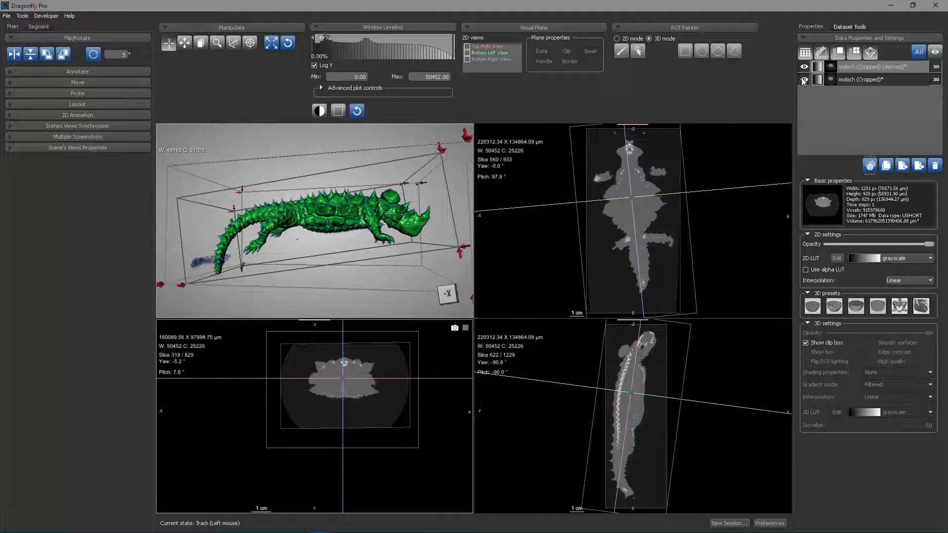
pyautogui.click(804, 79)
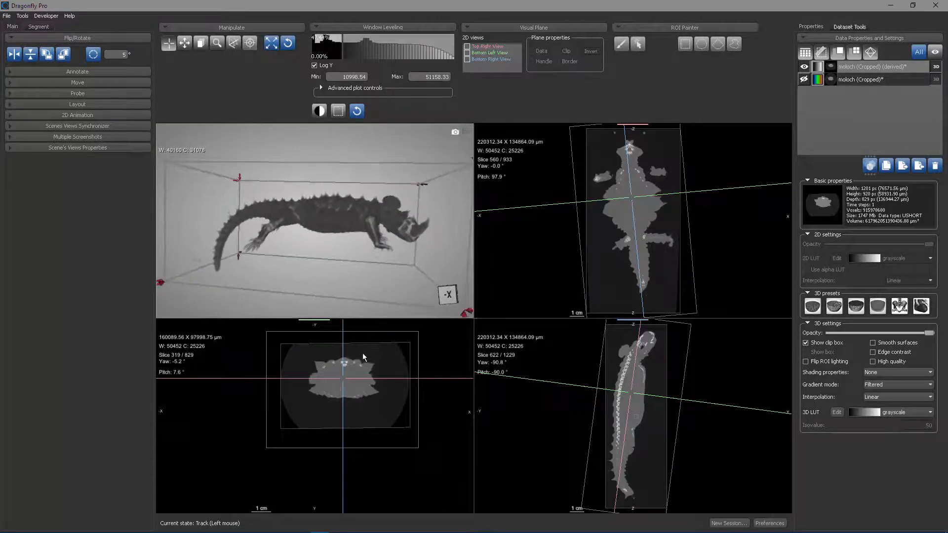
pyautogui.click(863, 80)
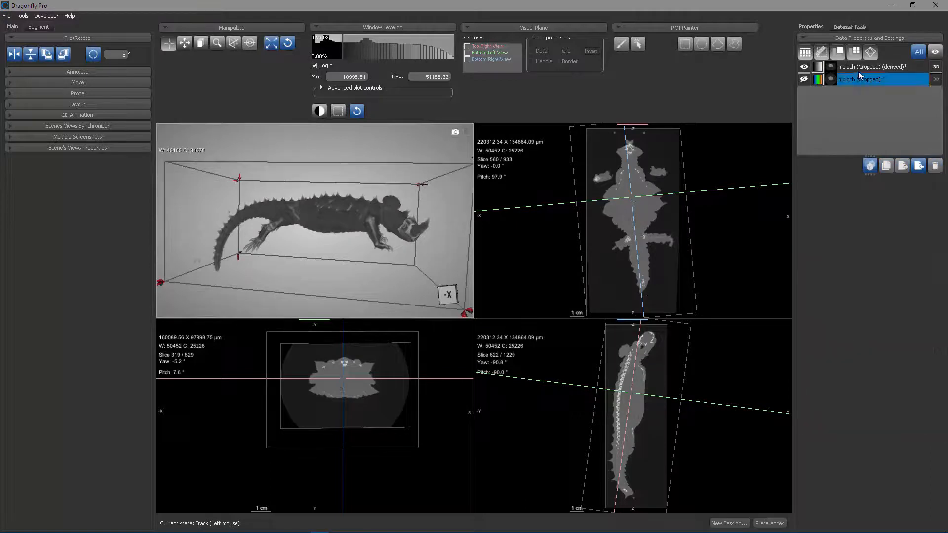
pyautogui.click(865, 67)
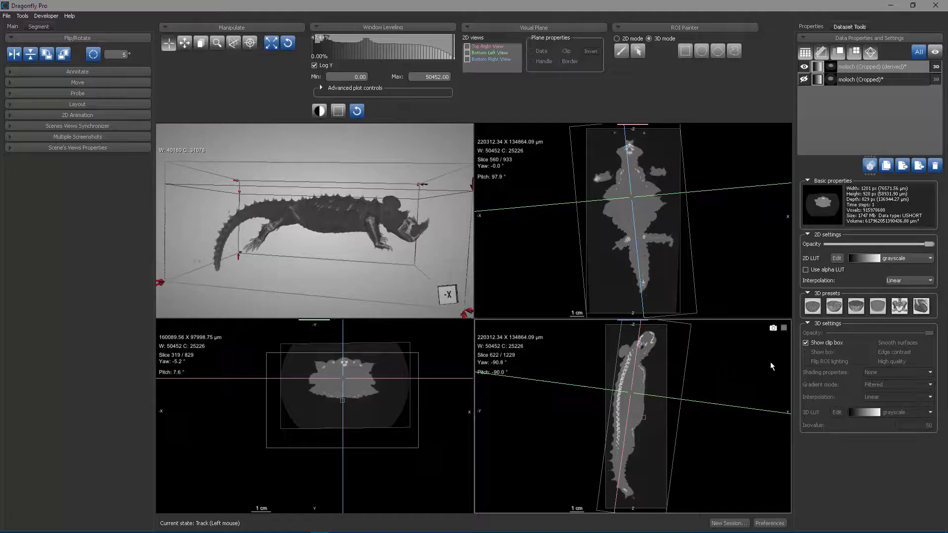
pyautogui.click(807, 343)
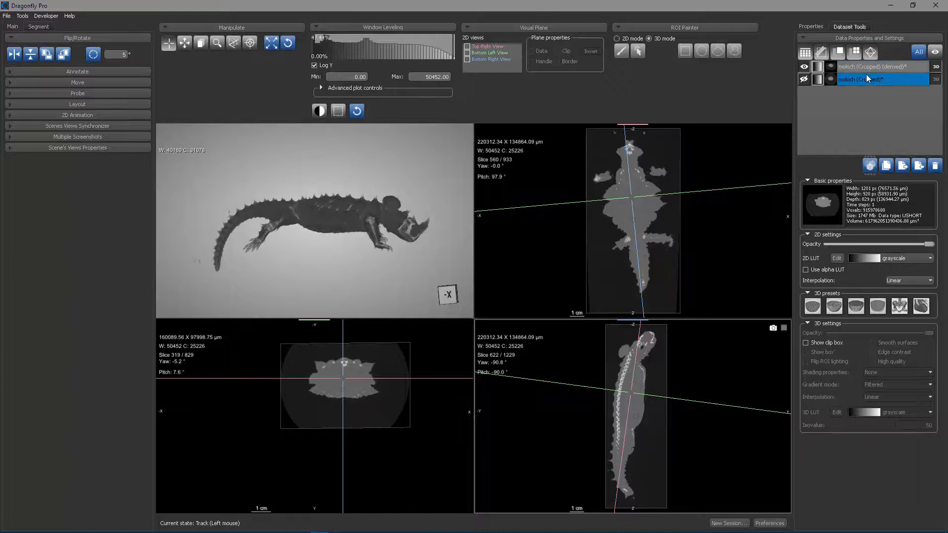
# Open the moloch (Cropped) dataset operations menu to reach Crop
pyautogui.rightClick(871, 79)
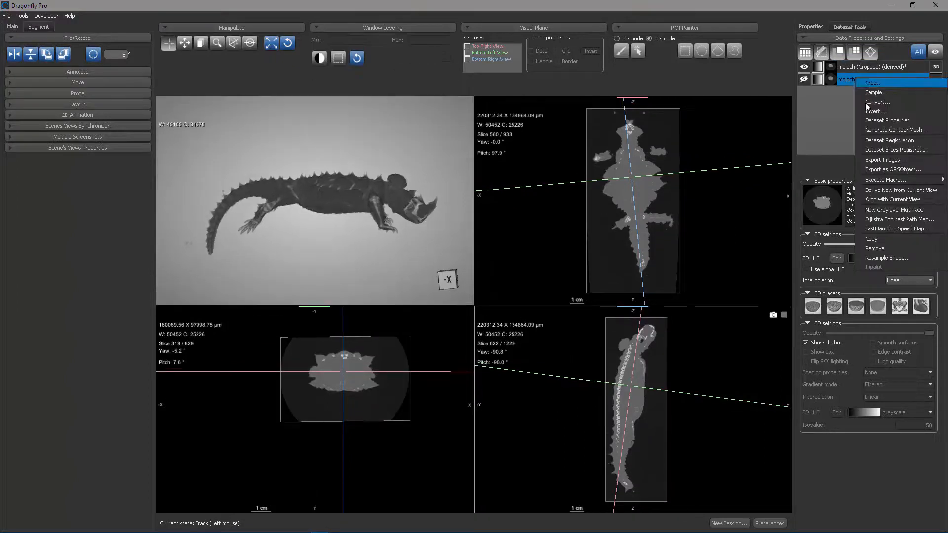
pyautogui.moveTo(901, 190)
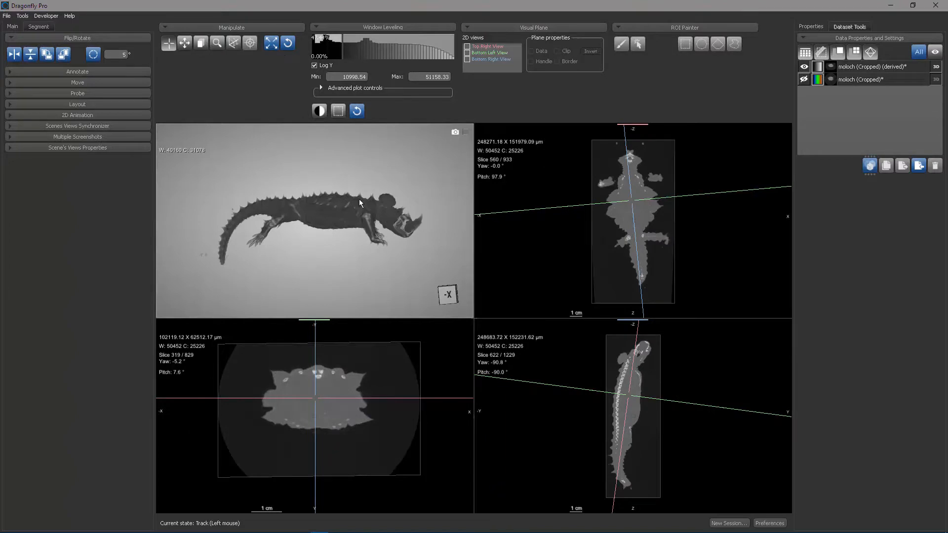
pyautogui.moveTo(373, 215)
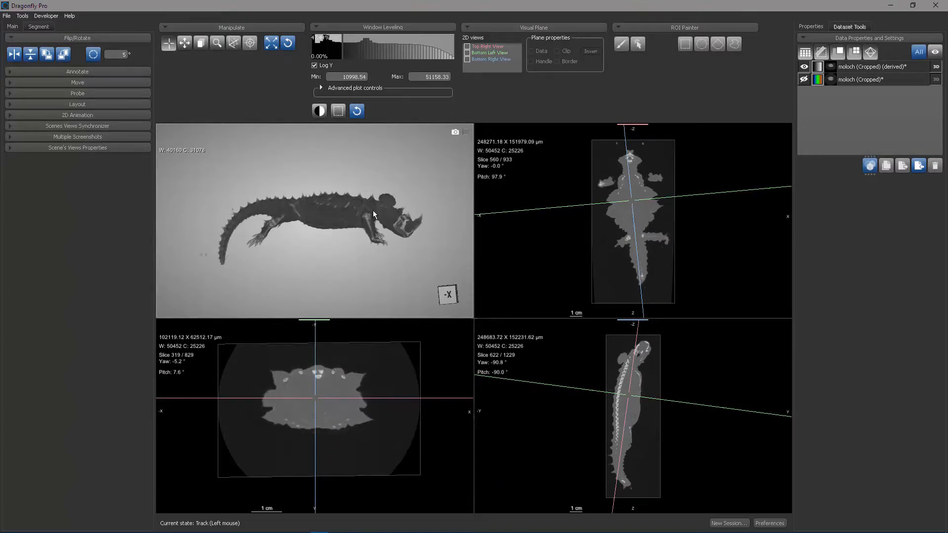